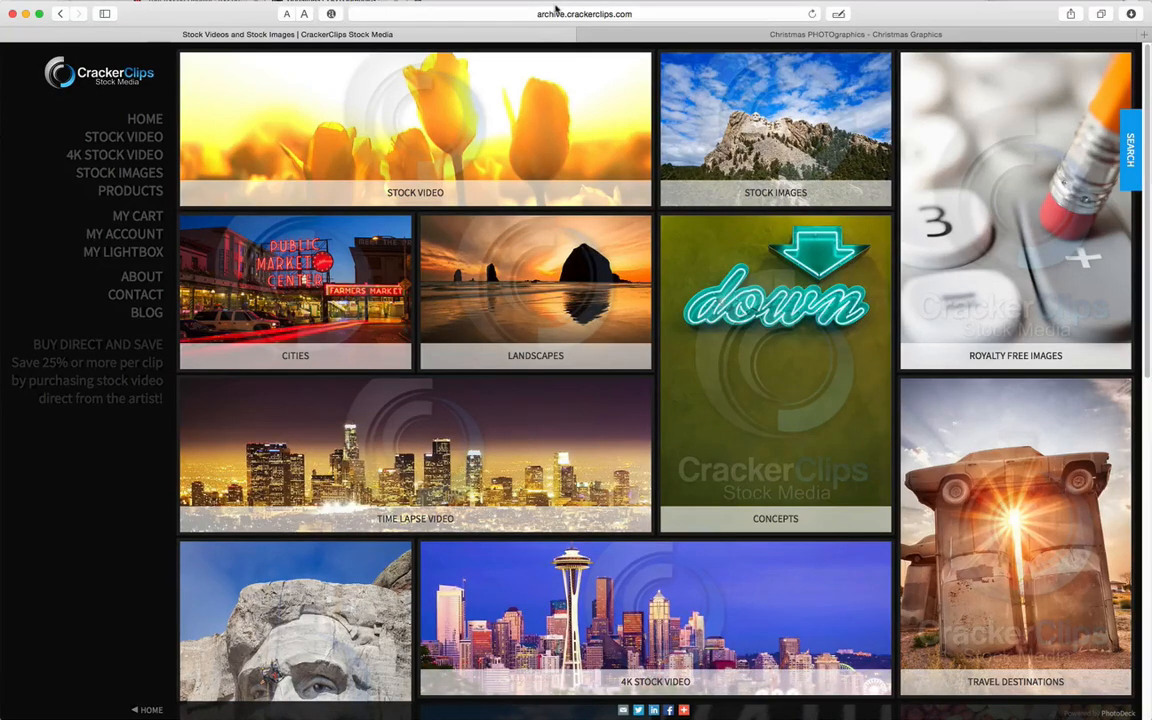
pyautogui.moveTo(120, 90)
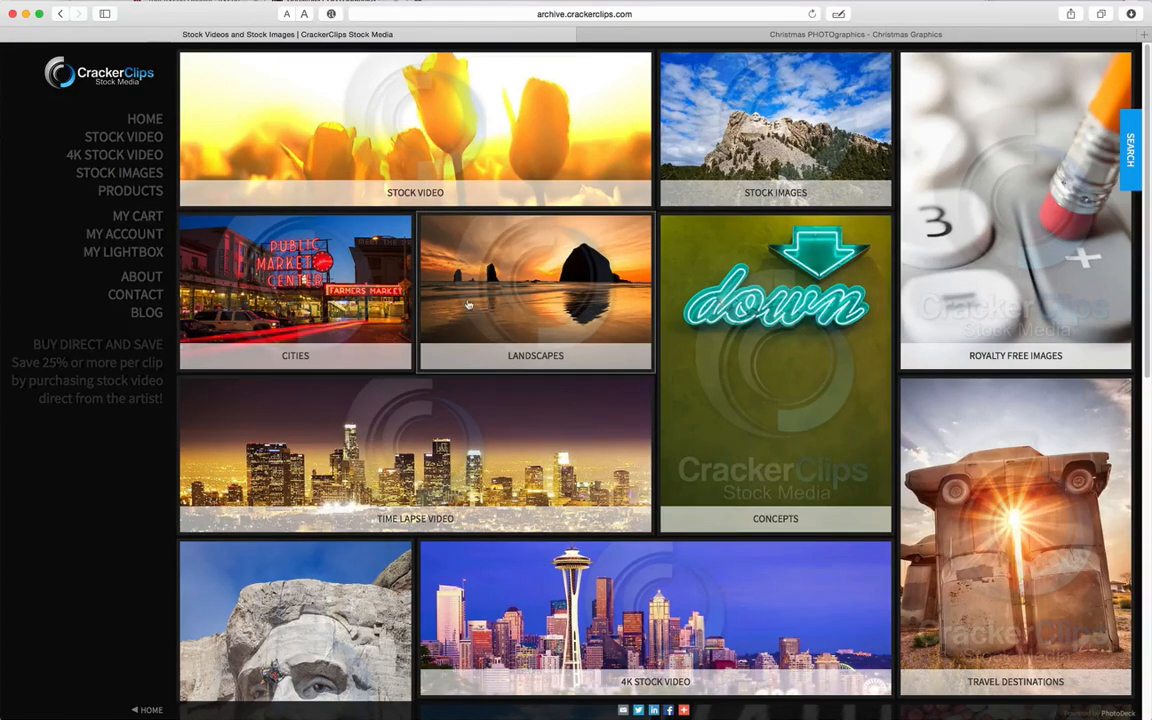
# Step: Scroll down the Christmas PHOTOgraphics page toward the downloaded holiday PNG images
pyautogui.scroll(-3)
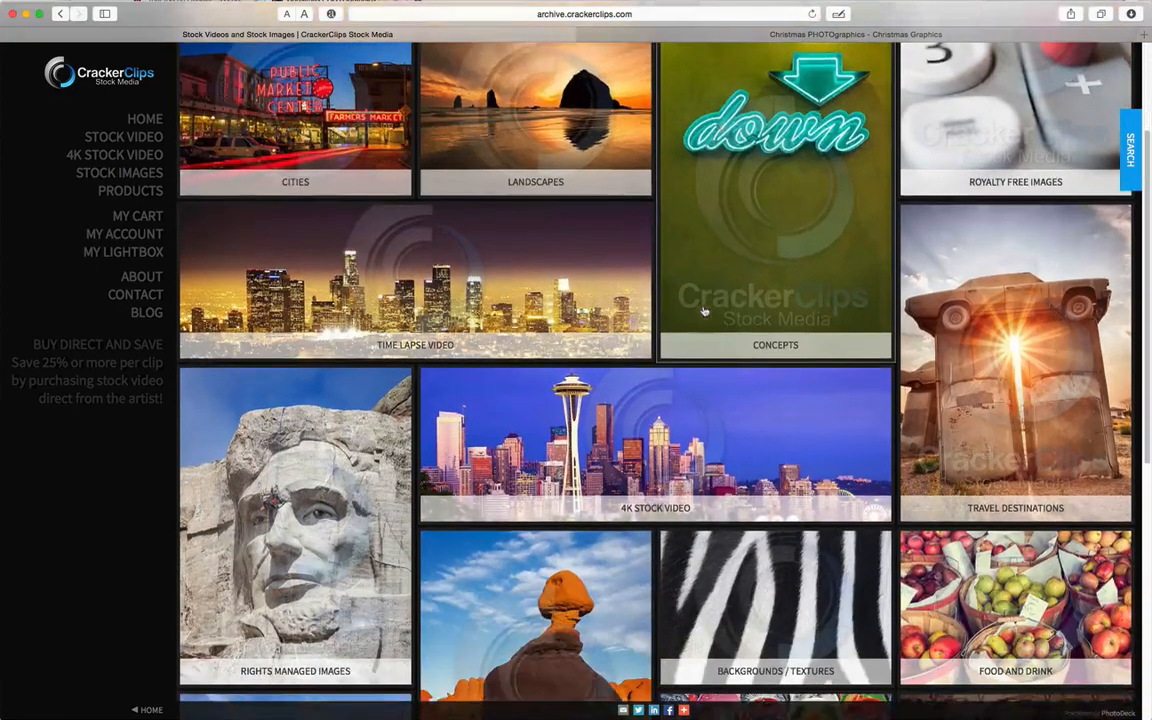
pyautogui.scroll(-3)
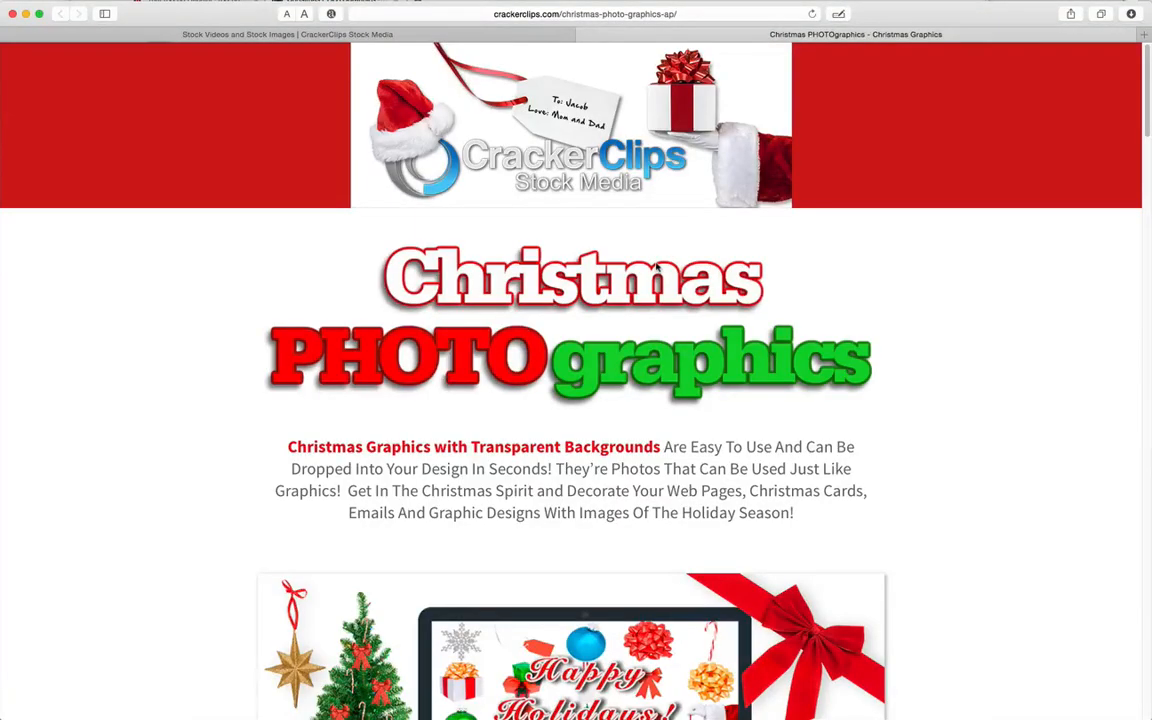
pyautogui.scroll(-3)
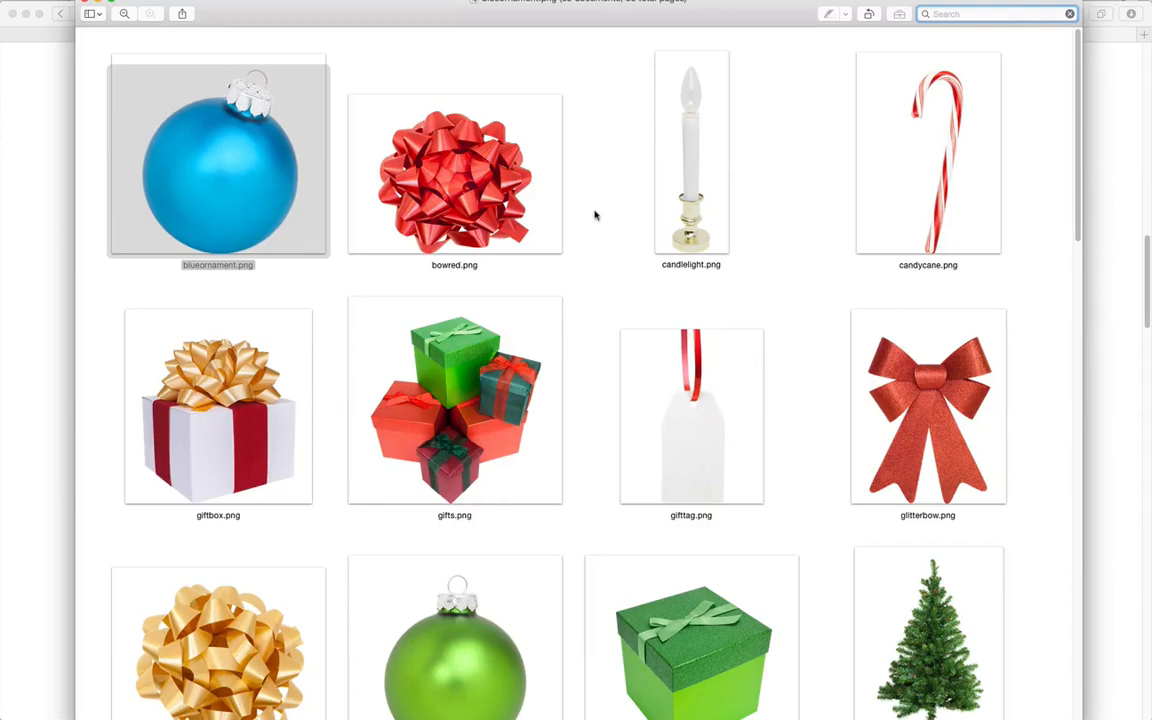
# Step: Enlarge one holiday object image from Preview's contact sheet for a closer view
pyautogui.doubleClick(216, 165)
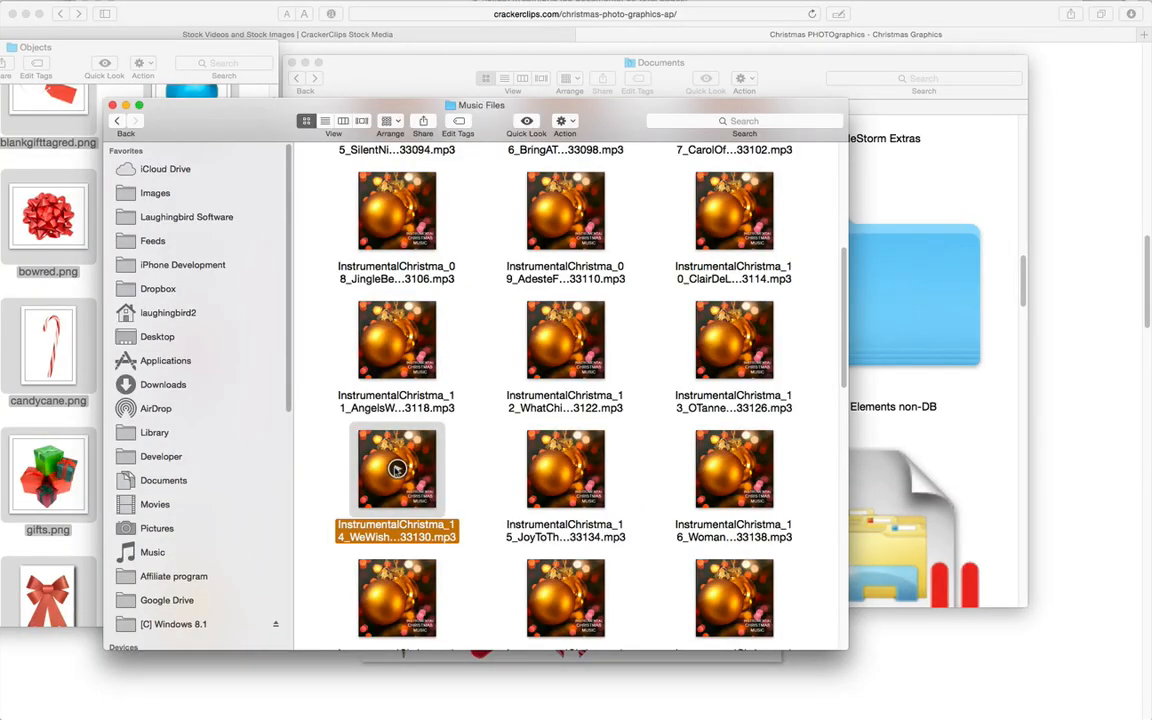
# Step: Preview a Christmas mp3 track from Music Files, then browse toward HolidayObjects
pyautogui.click(396, 469)
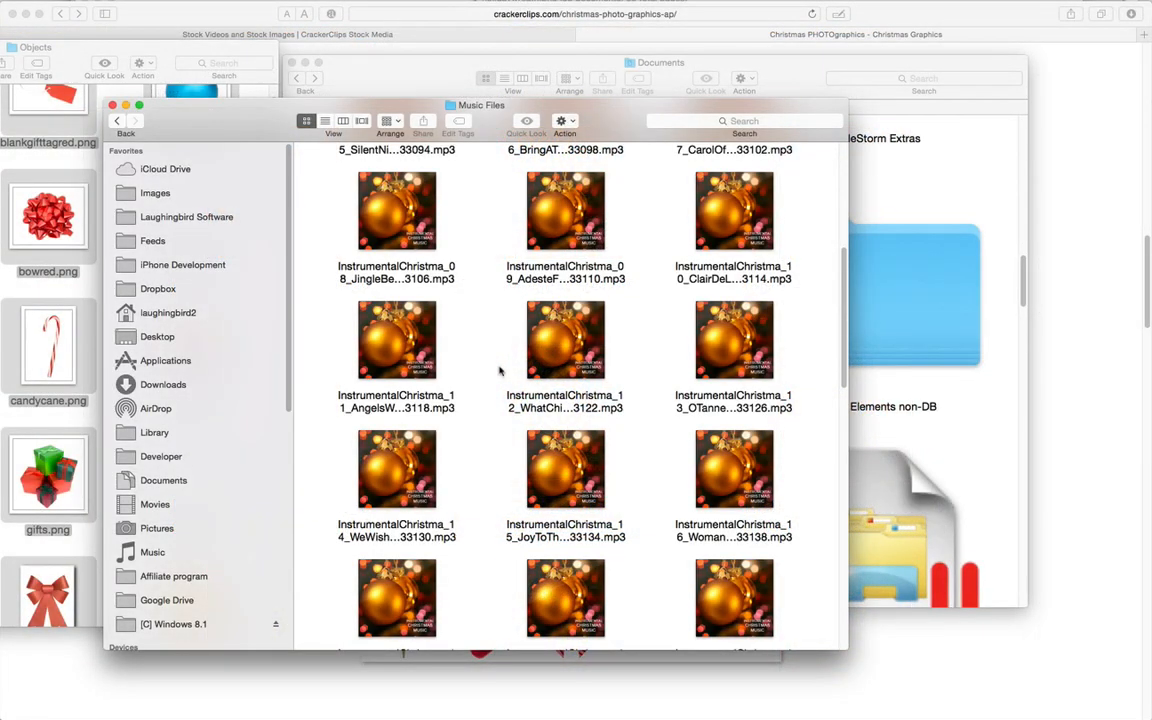
pyautogui.scroll(-3)
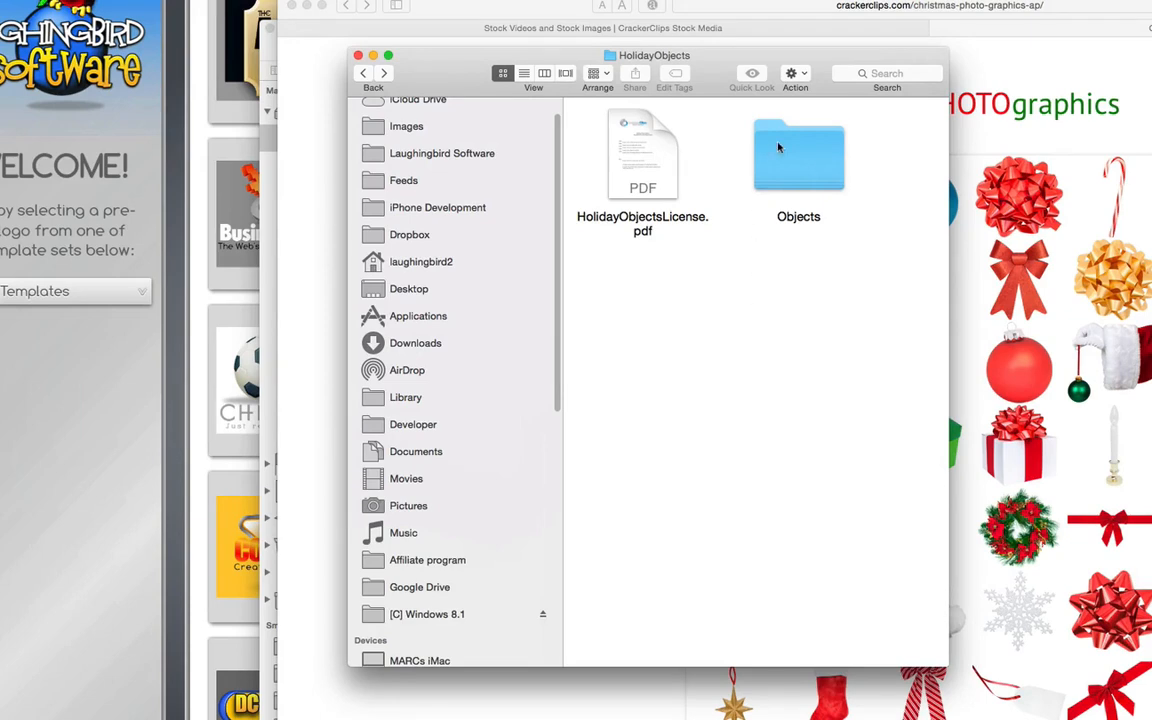
# Step: Drag the Holiday Objects folder into Documents › Laughingbird Documents › Logo Elements
pyautogui.doubleClick(797, 155)
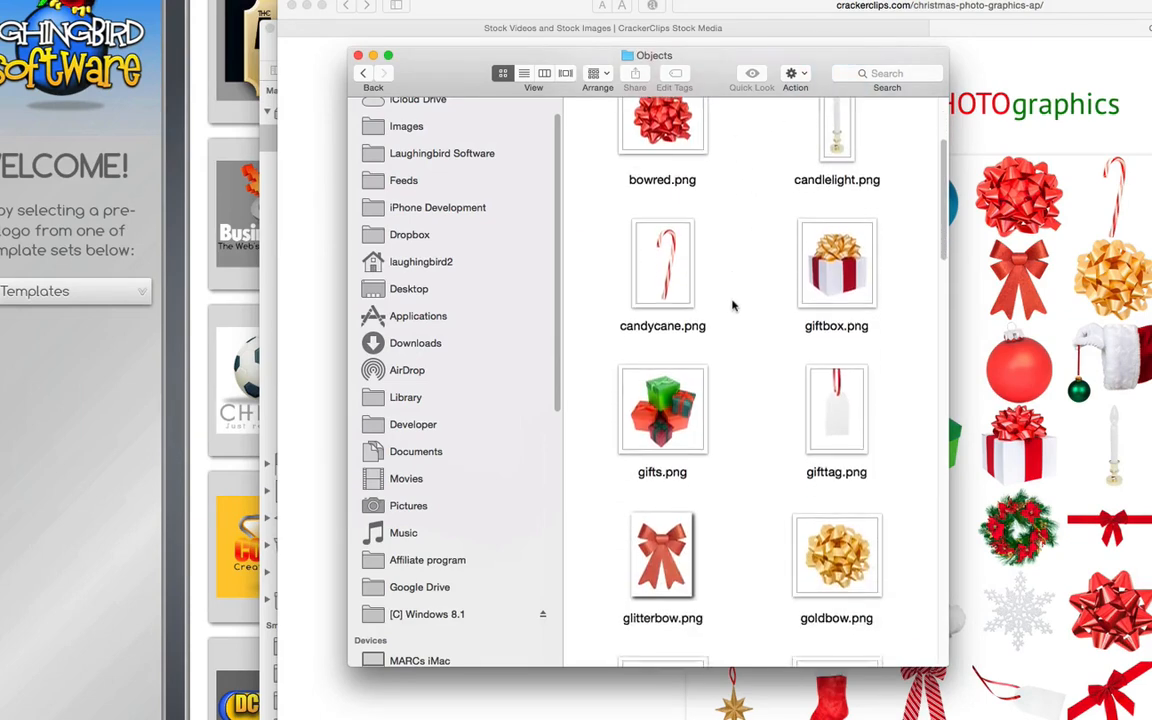
pyautogui.click(362, 73)
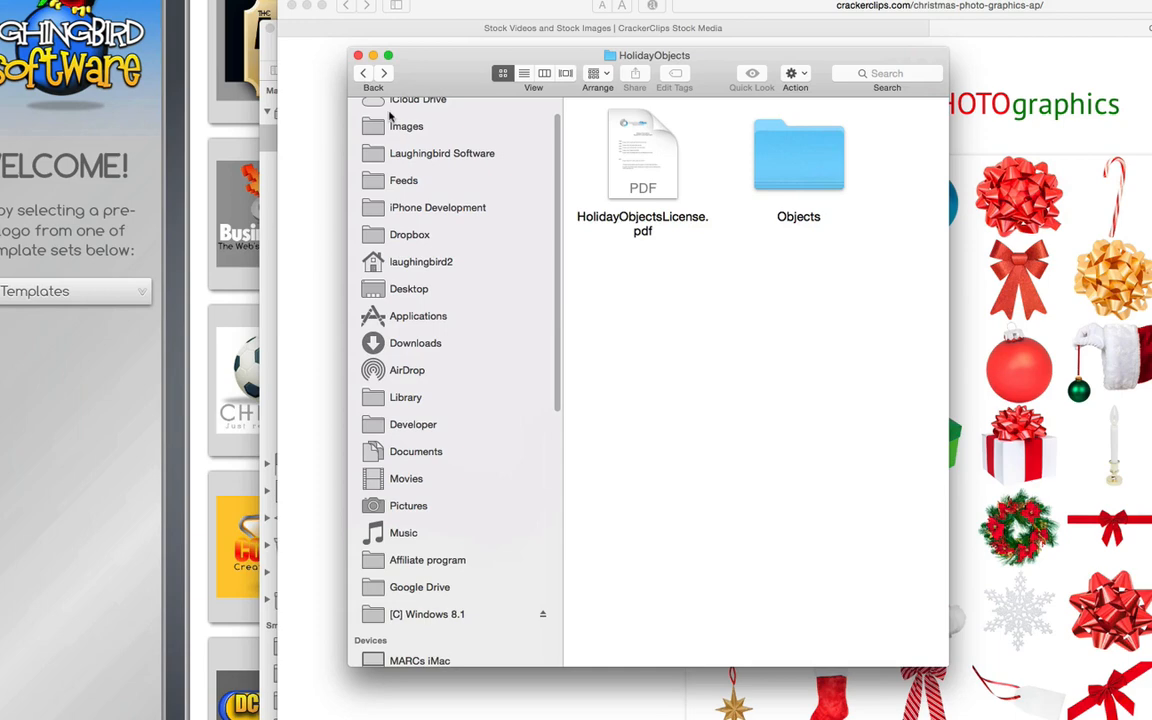
pyautogui.click(798, 155)
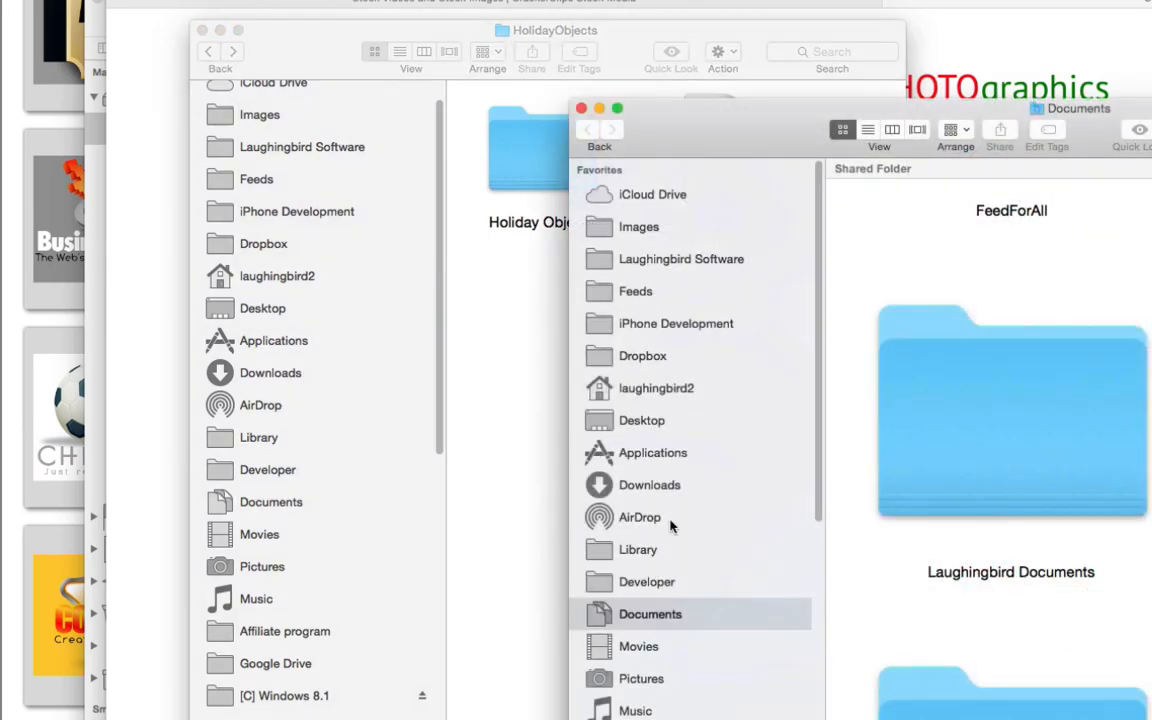
pyautogui.moveTo(1034, 437)
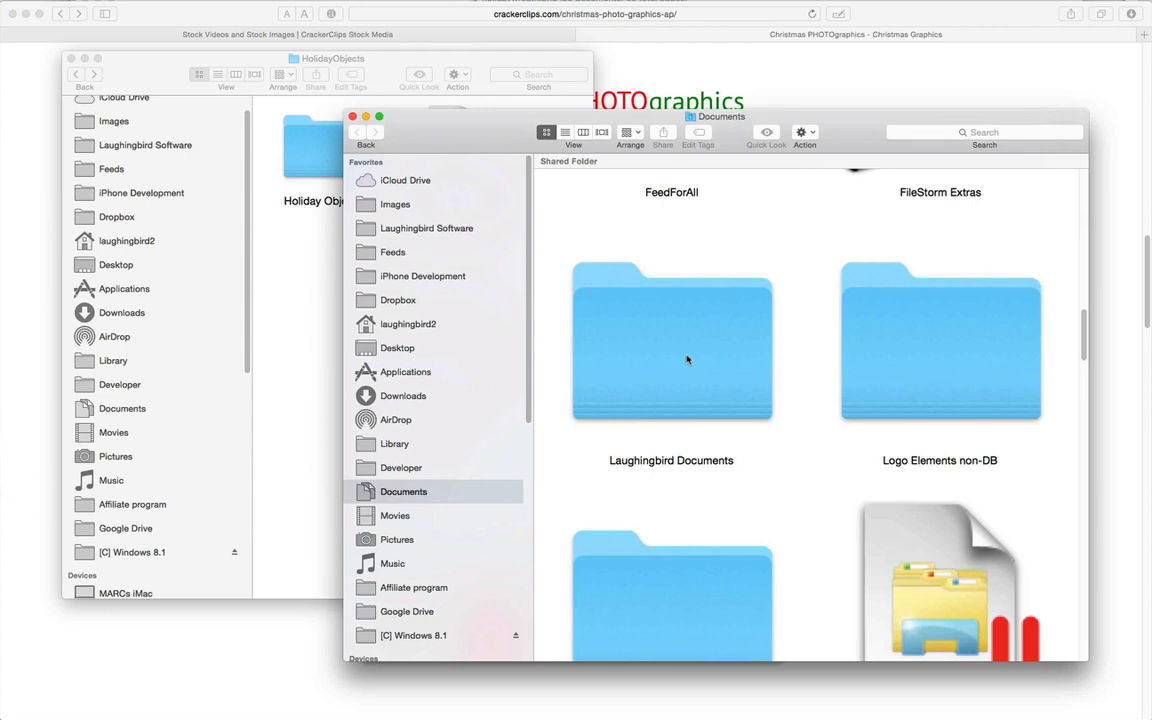
pyautogui.doubleClick(671, 343)
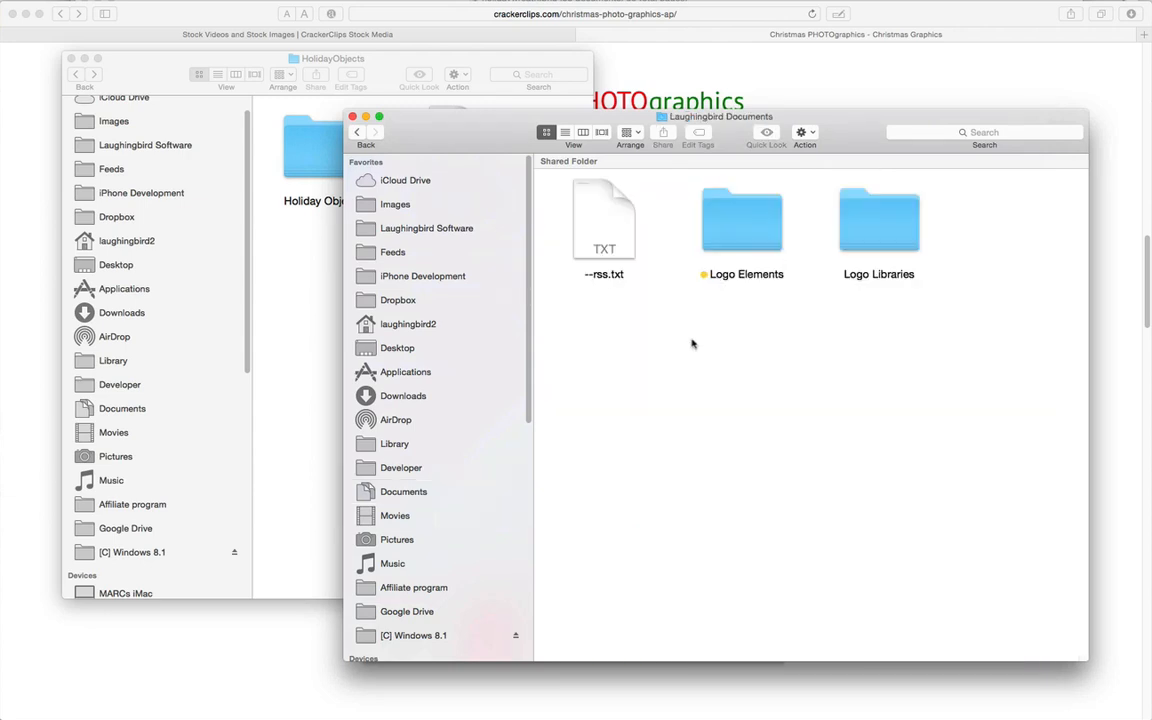
pyautogui.click(740, 220)
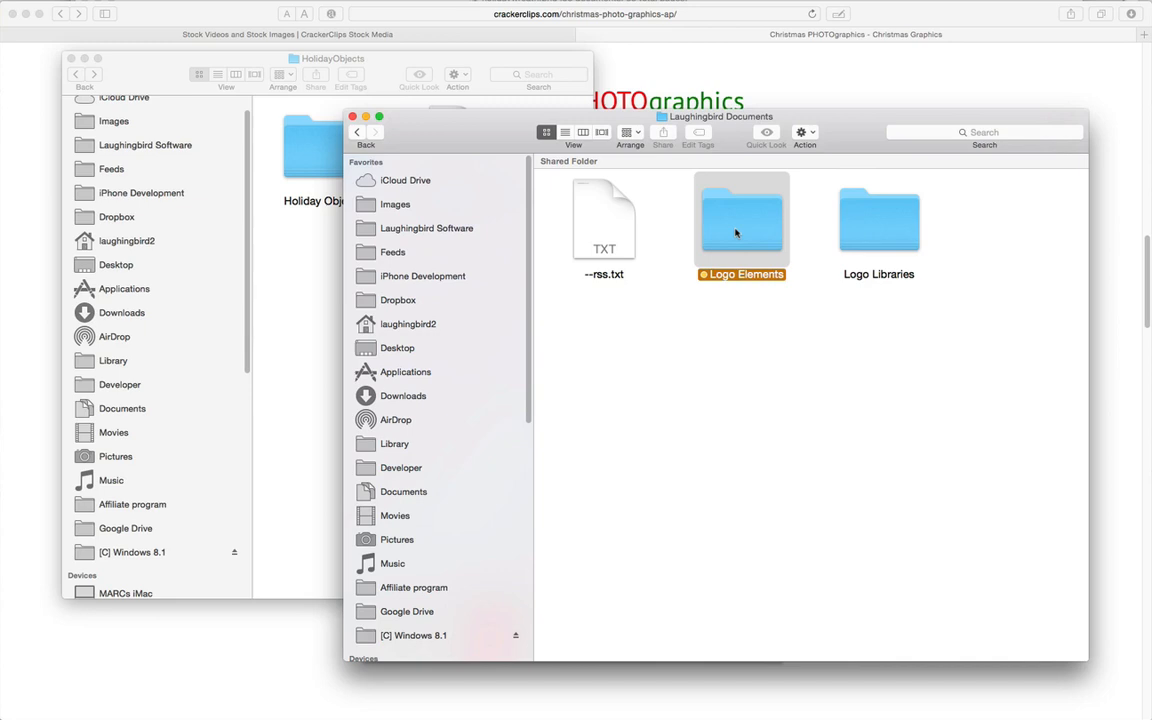
pyautogui.doubleClick(741, 218)
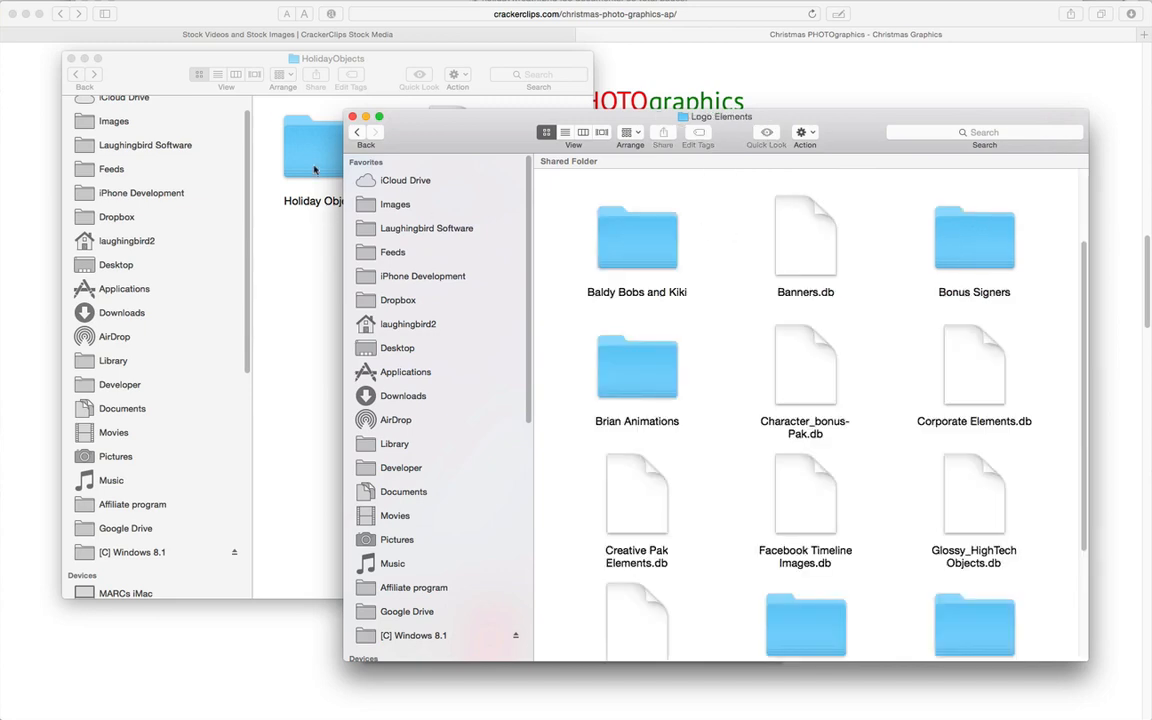
pyautogui.moveTo(314, 145); pyautogui.dragTo(743, 290)
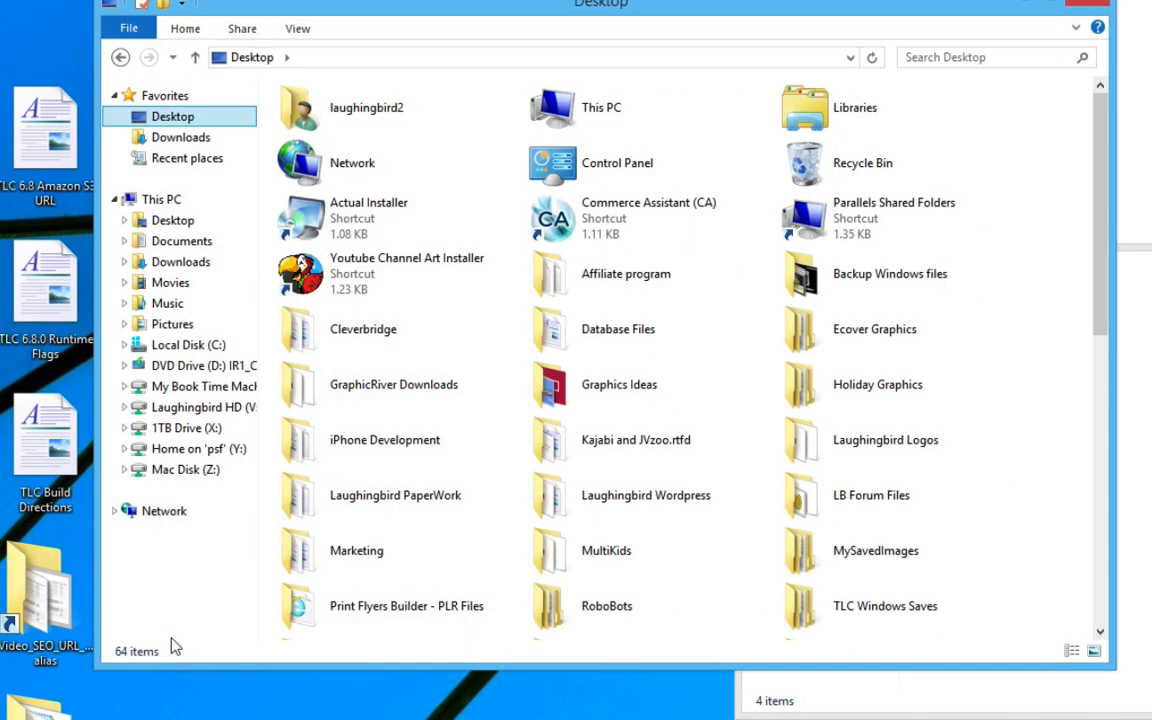
pyautogui.moveTo(181, 240)
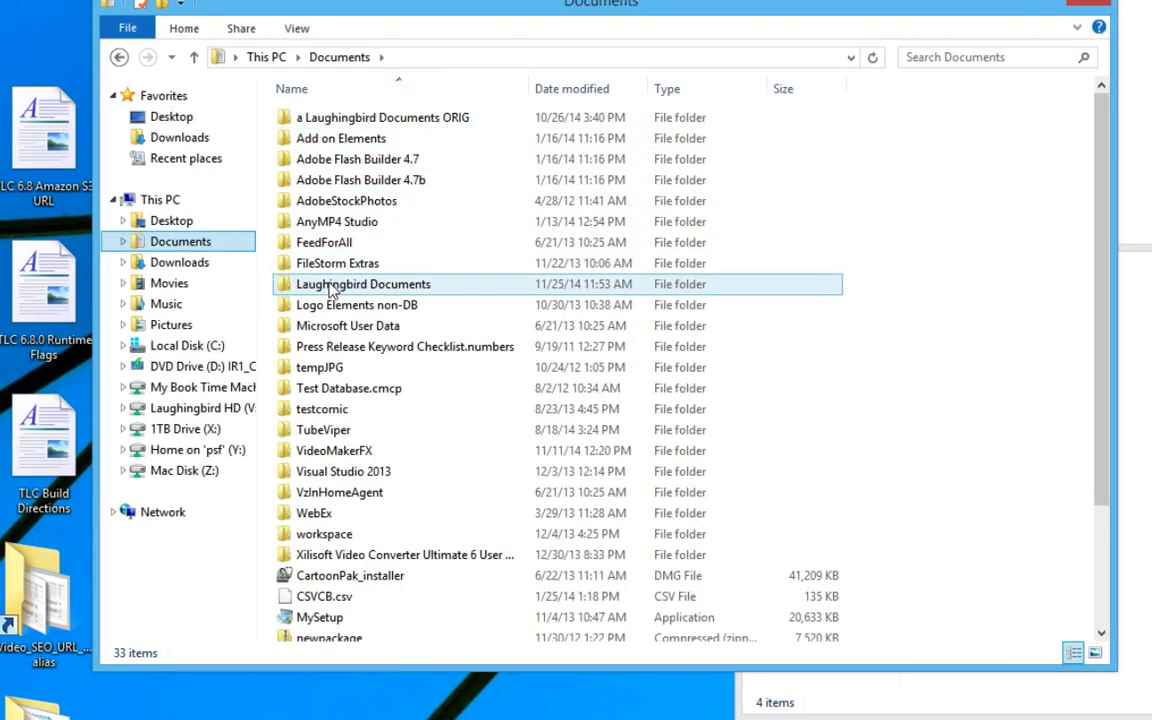
# Step: Drag HolidayObjects from the Holiday Graphics window into Laughingbird Documents › Logo Elements
pyautogui.doubleClick(366, 284)
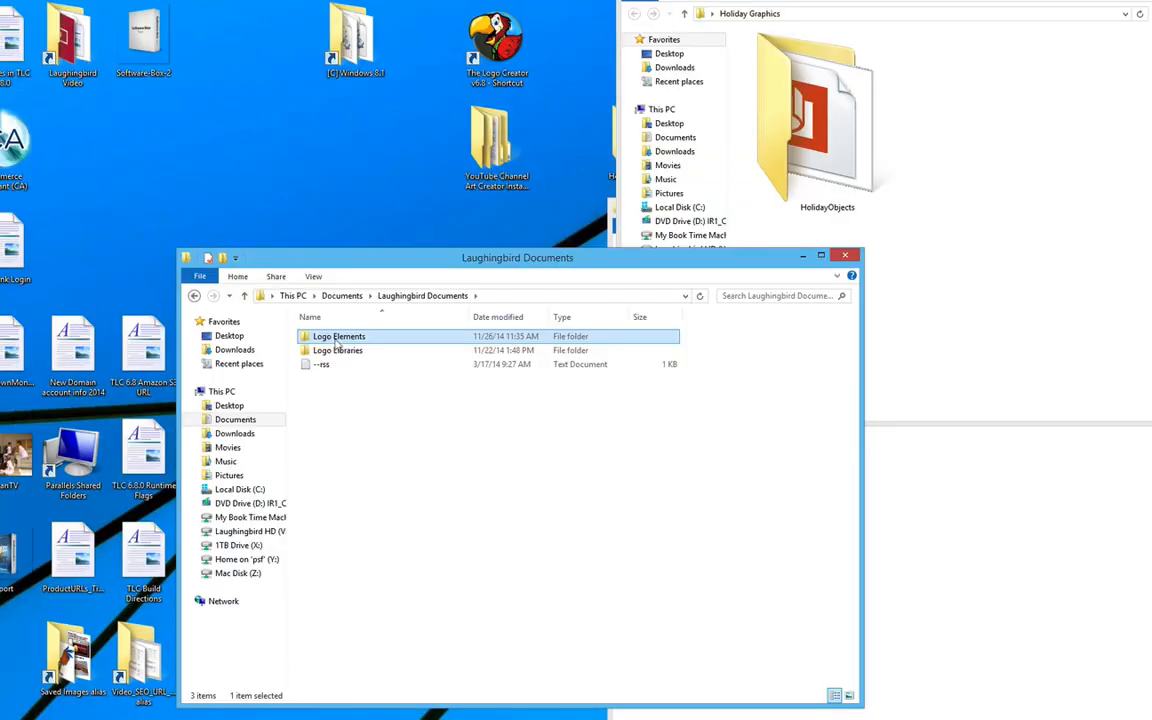
pyautogui.doubleClick(338, 336)
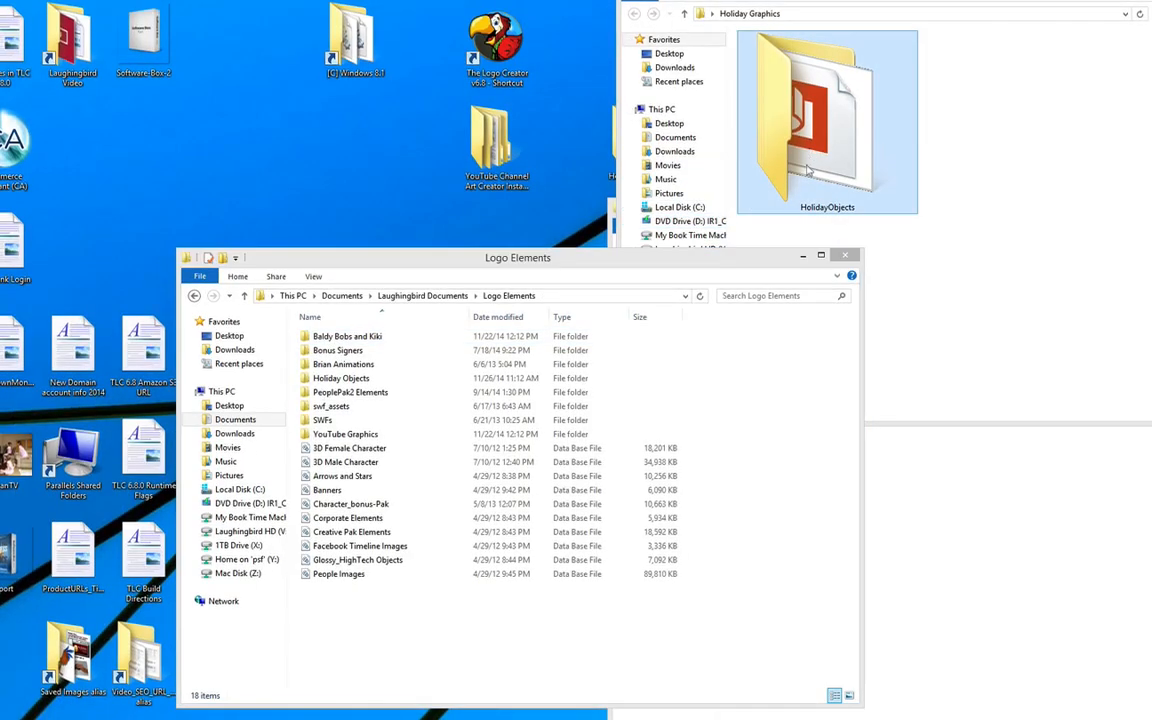
pyautogui.moveTo(827, 120); pyautogui.dragTo(545, 445)
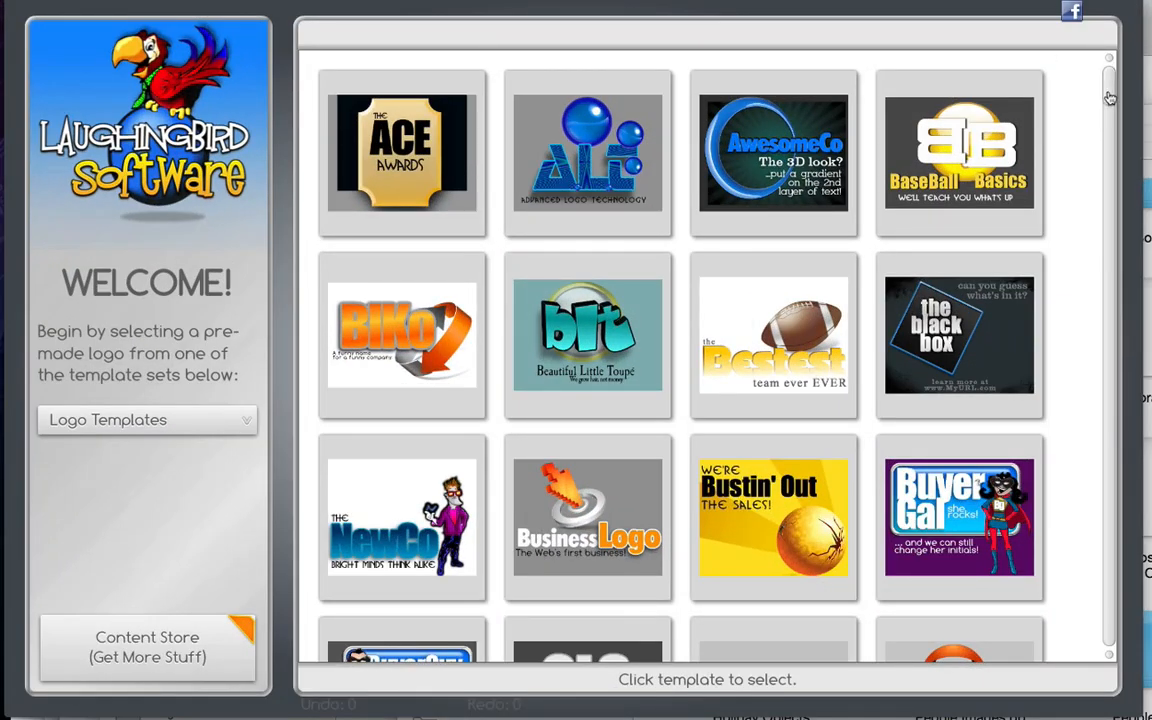
# Step: Name the new LargeText-template logo 'MagicHoliday' and confirm
pyautogui.scroll(-3)
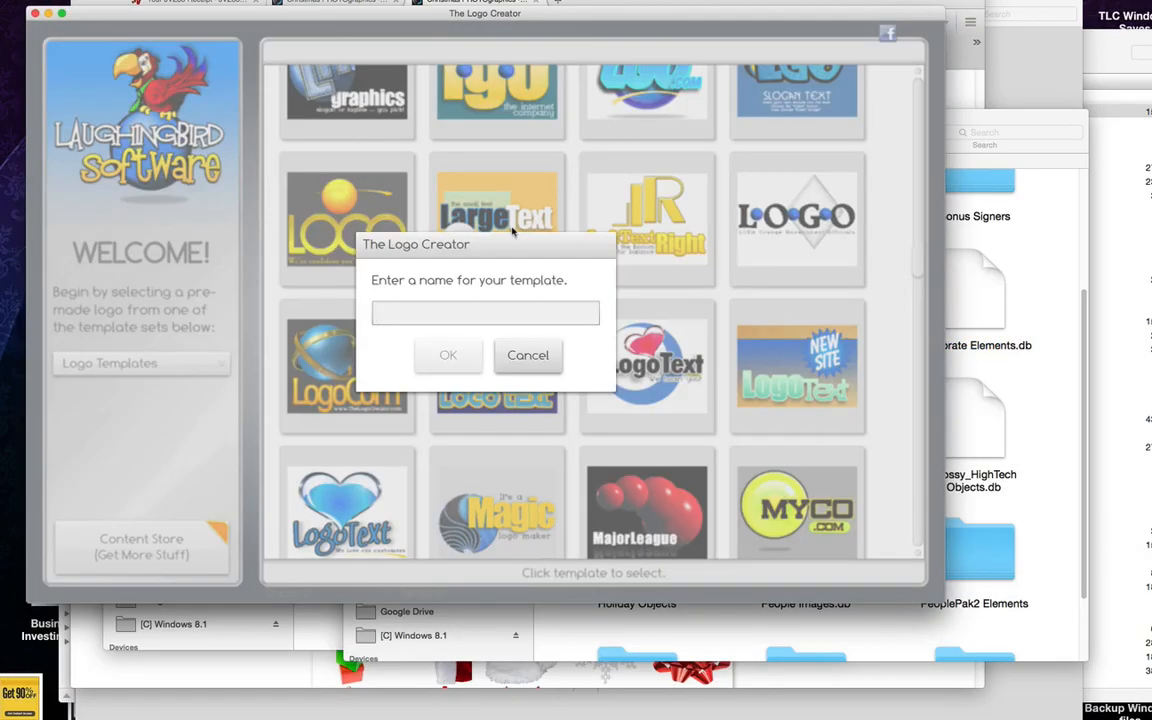
pyautogui.write('MagicHoliday')
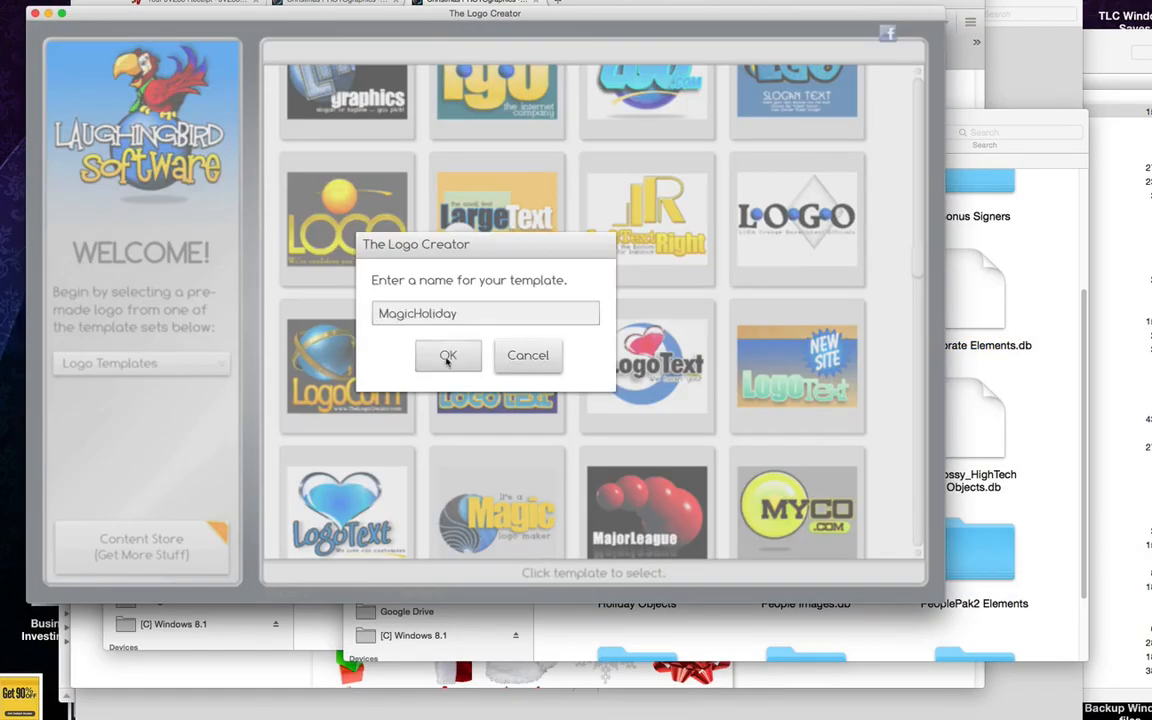
pyautogui.click(448, 355)
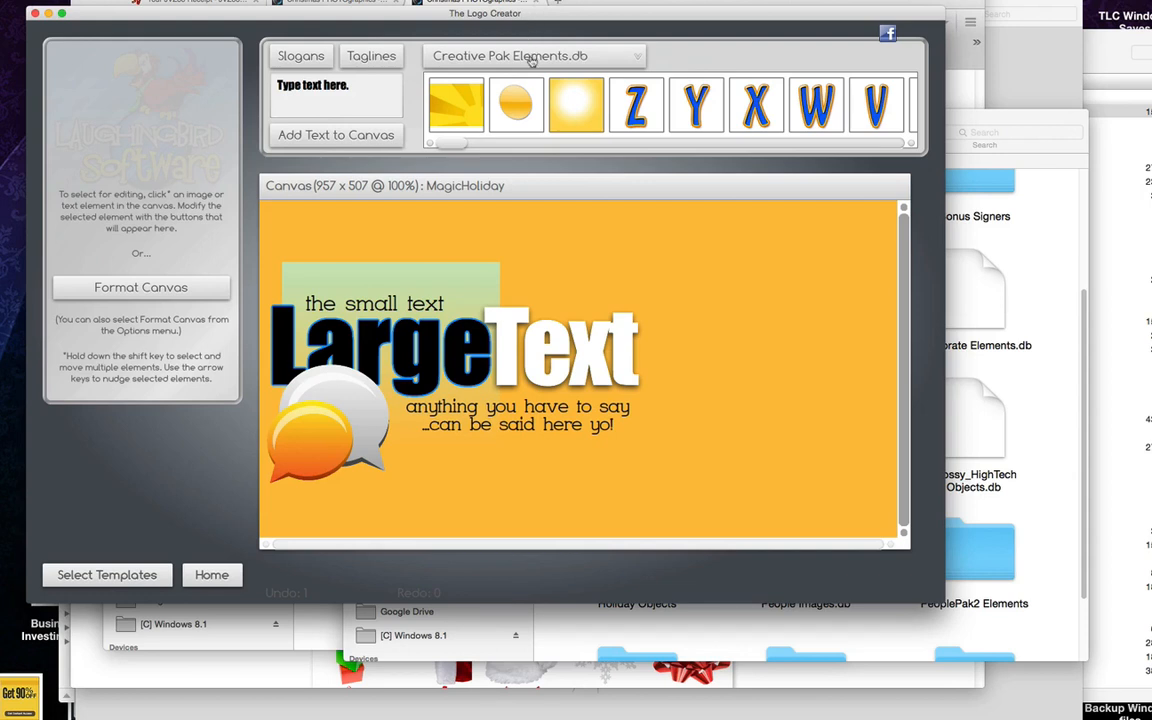
# Step: Switch the graphics library to Holiday Objects and delete the speech-bubble image
pyautogui.click(533, 55)
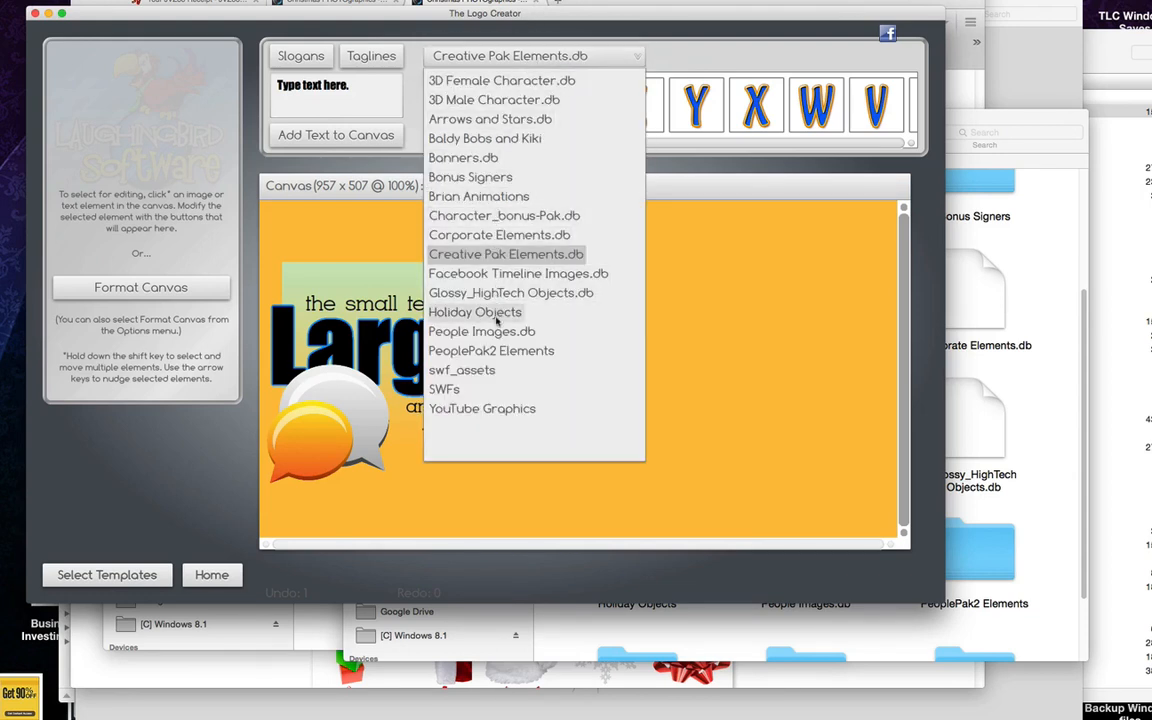
pyautogui.click(474, 311)
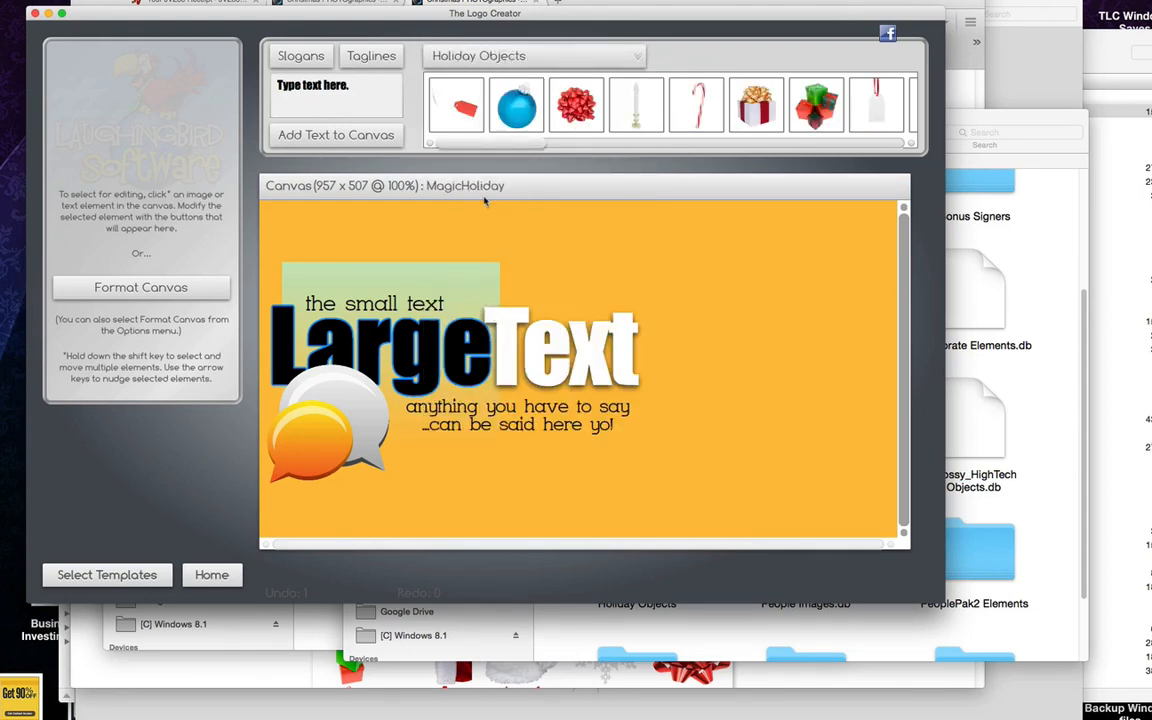
pyautogui.click(338, 415)
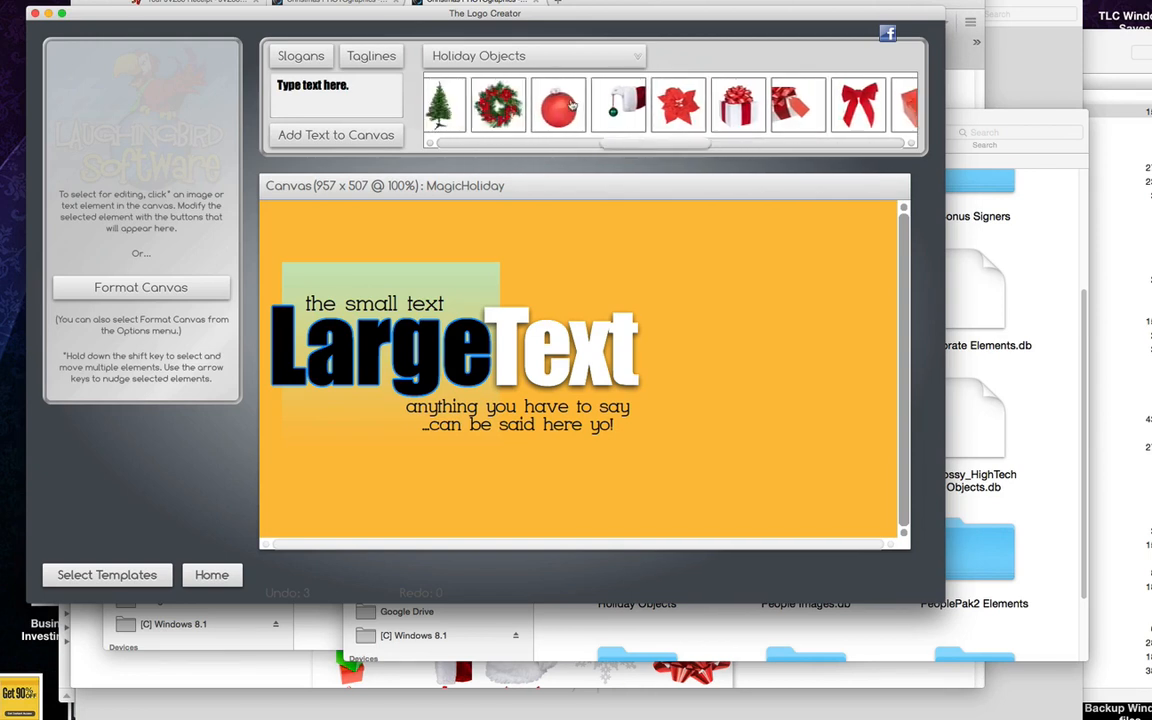
# Step: Place the red ornament from the Holiday Objects strip onto the canvas and adjust it
pyautogui.click(560, 105)
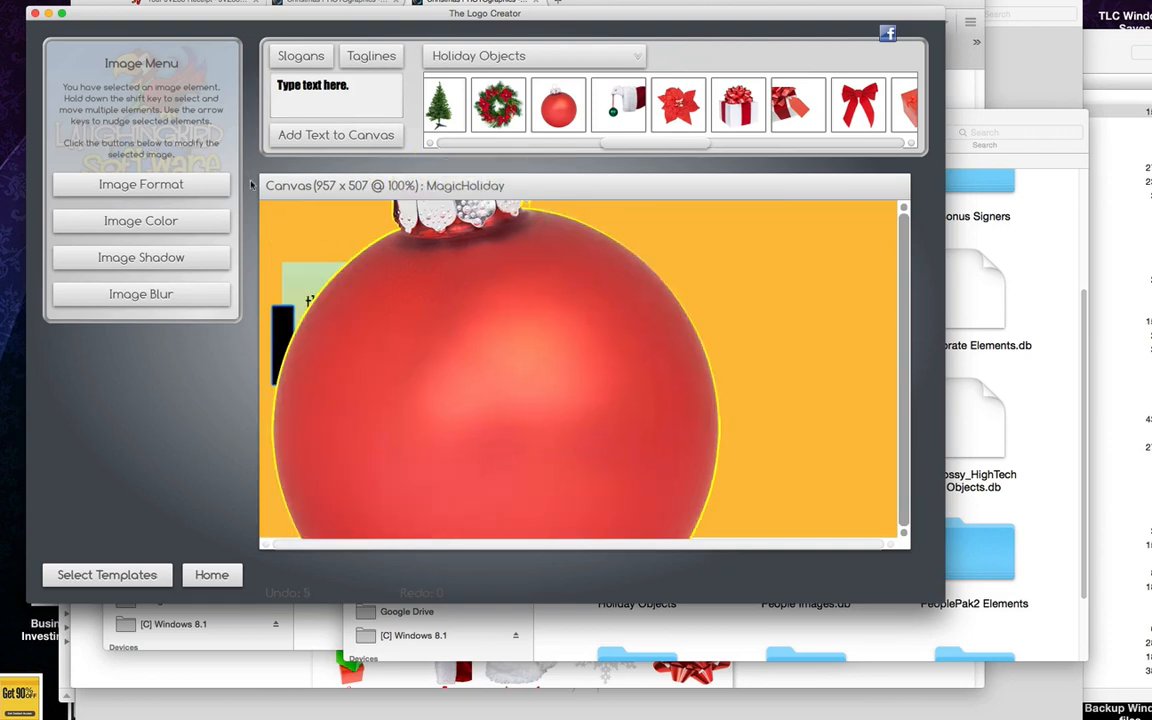
pyautogui.click(141, 184)
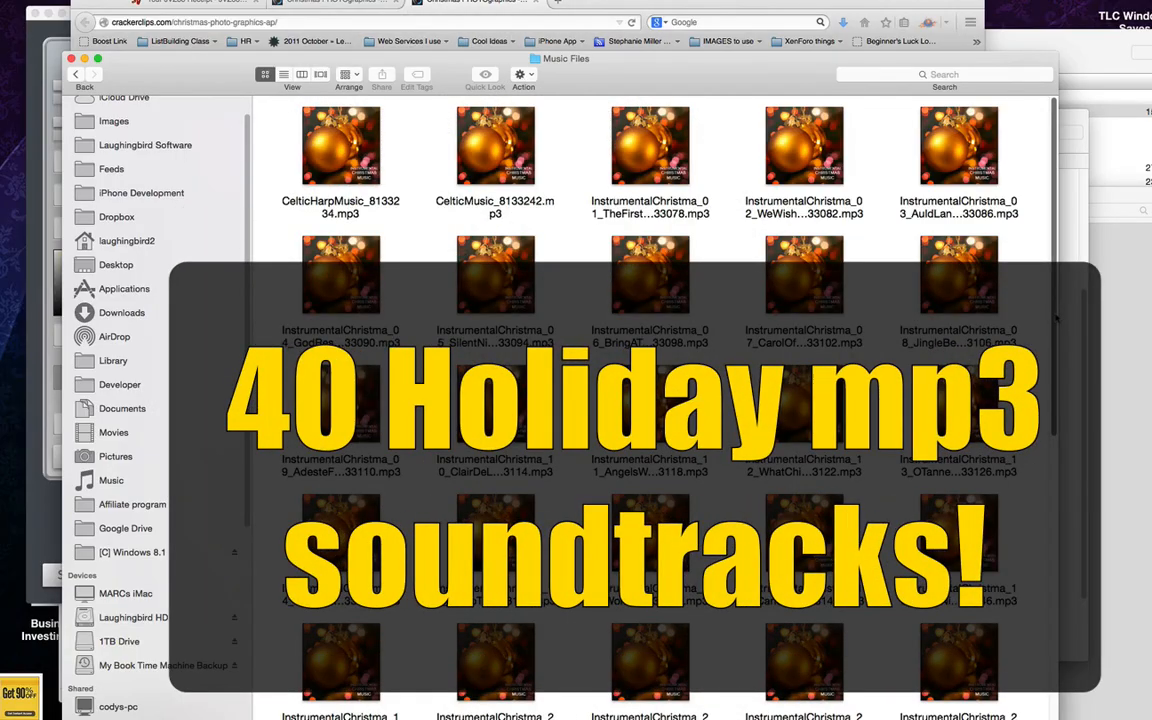
# Step: Scroll through the instrumental Christmas mp3 tracks in Music Files and back up
pyautogui.scroll(-3)
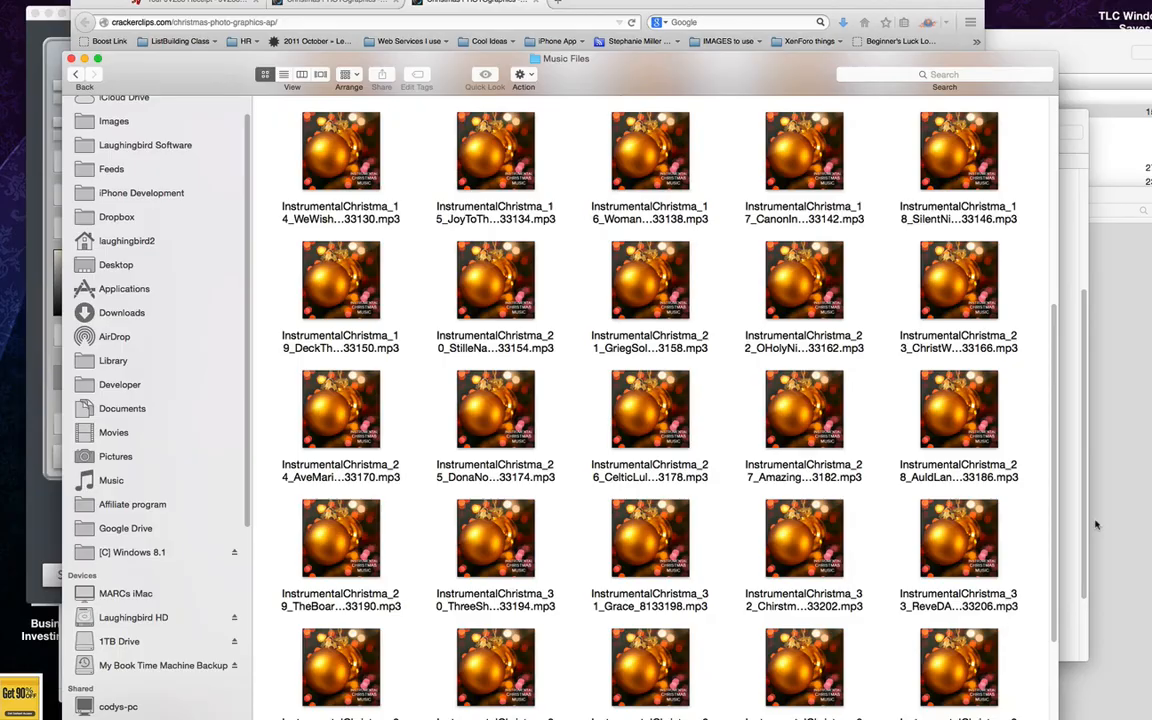
pyautogui.scroll(3)
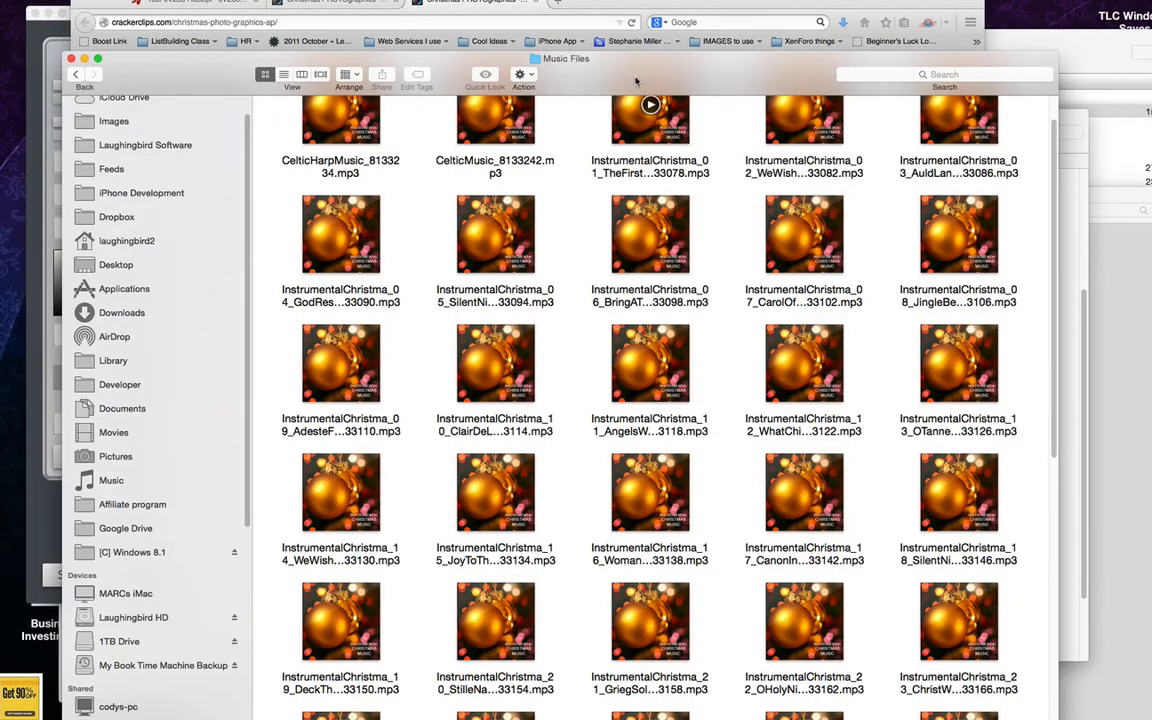